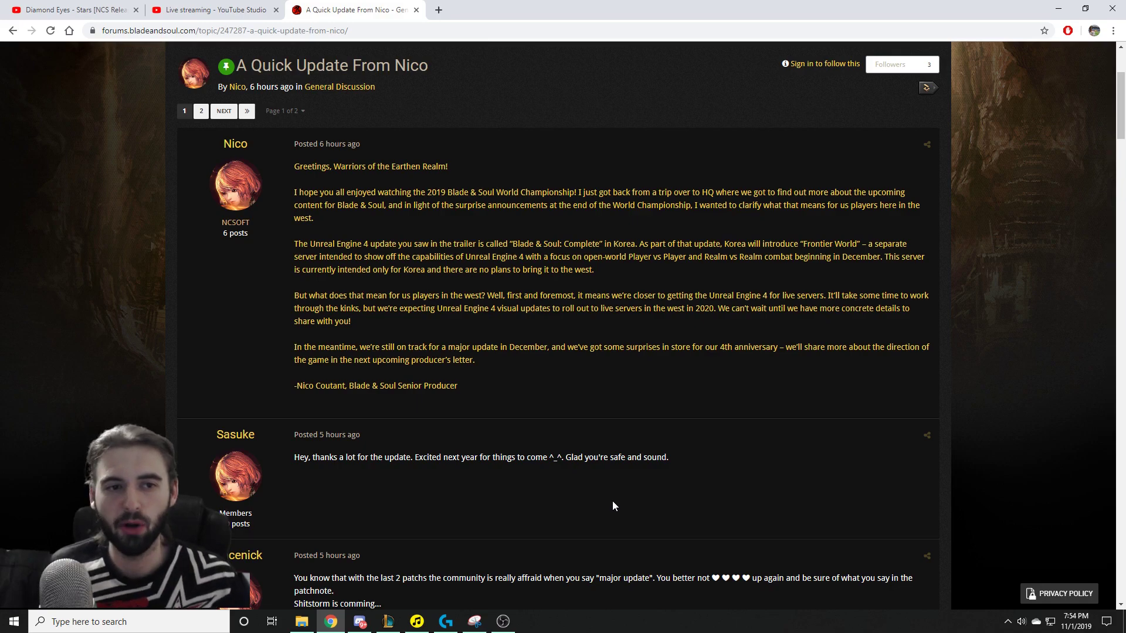
{"action": "mouse_move", "coordinate": [423, 289]}
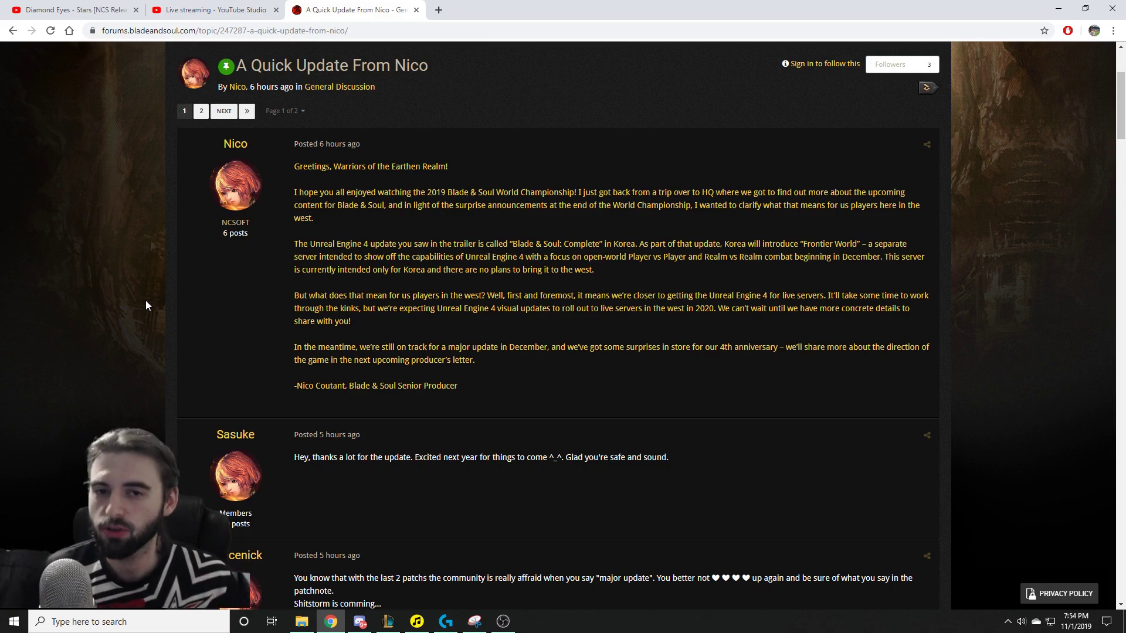
{"action": "mouse_move", "coordinate": [171, 266]}
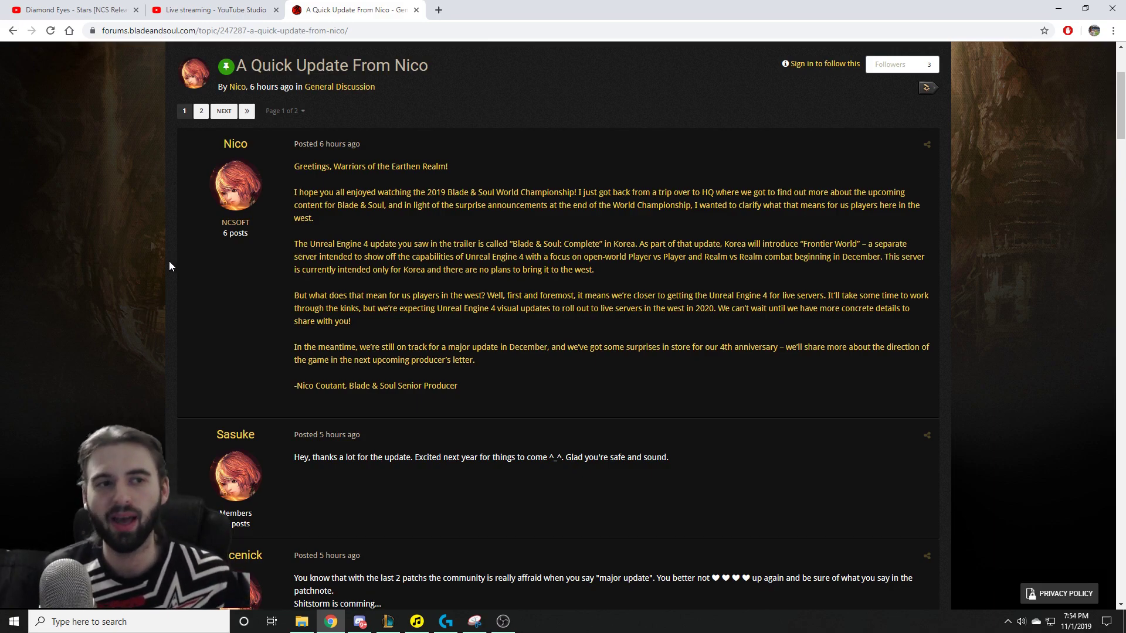
Highlight the 'Frontier World' introduction sentence, then the year 2020 for western UE4 updates.
{"action": "left_click", "coordinate": [223, 31]}
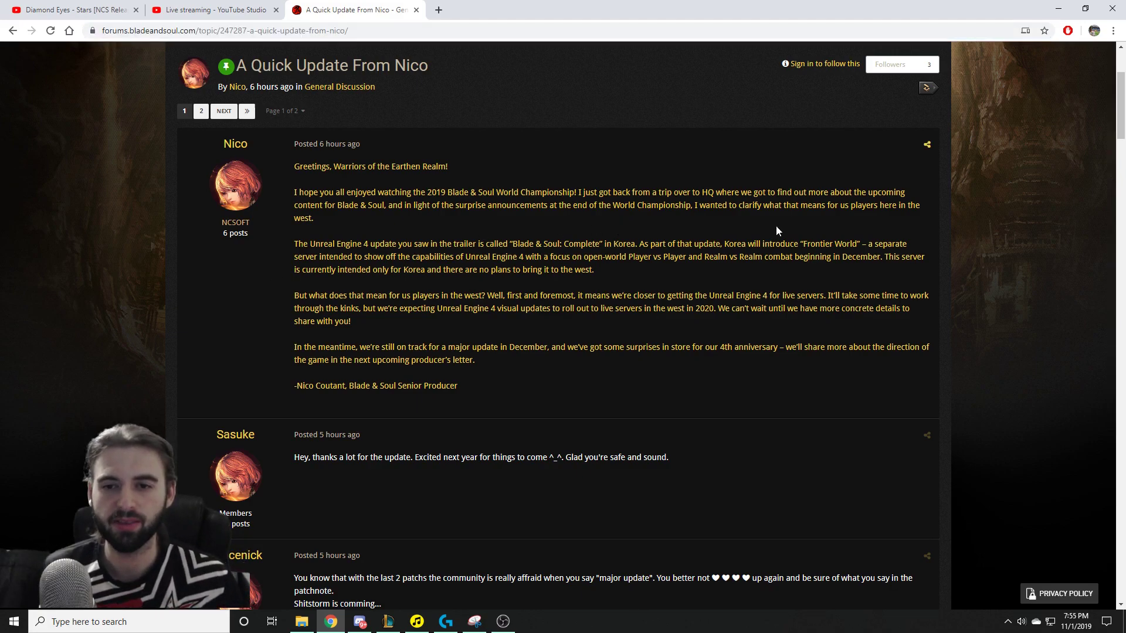
{"action": "left_click_drag", "start_coordinate": [764, 244], "coordinate": [886, 244]}
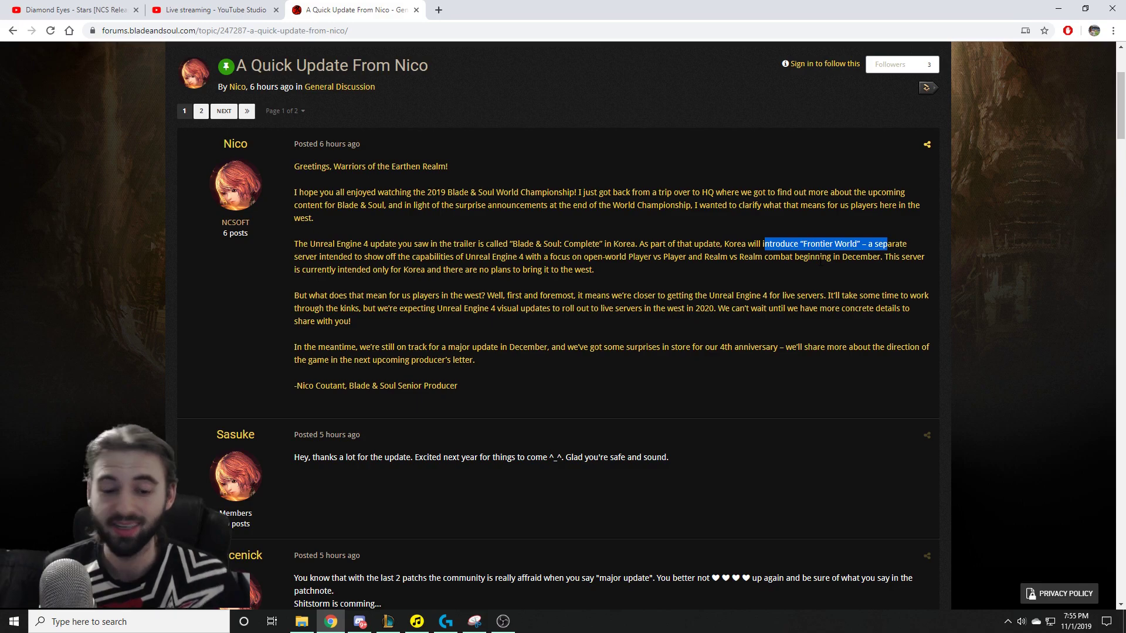
{"action": "mouse_move", "coordinate": [722, 280]}
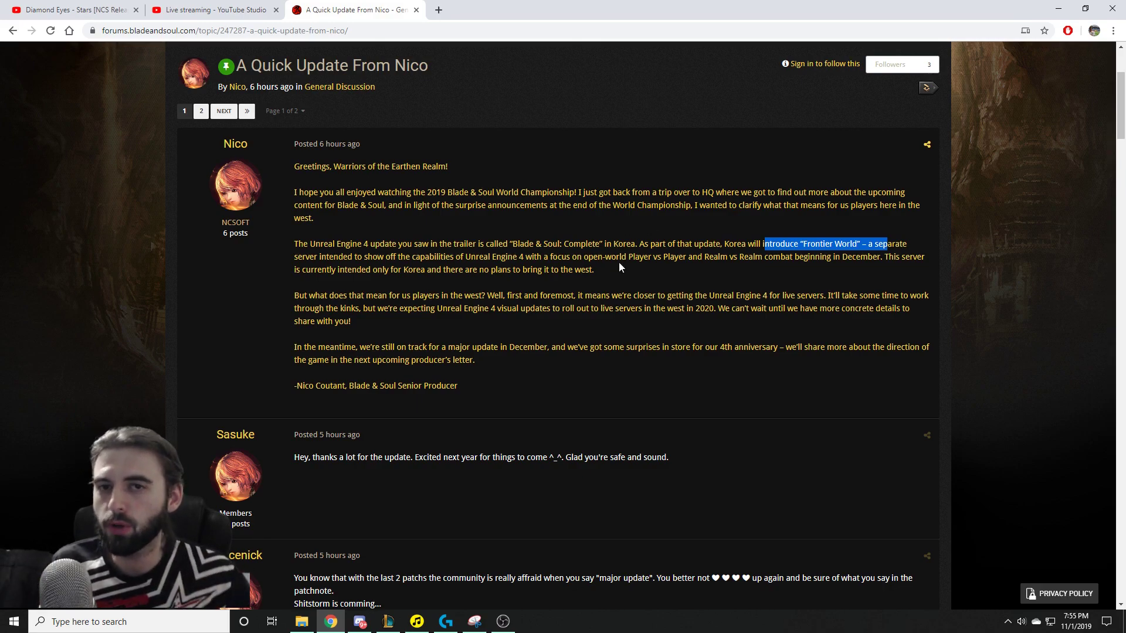
{"action": "mouse_move", "coordinate": [601, 279]}
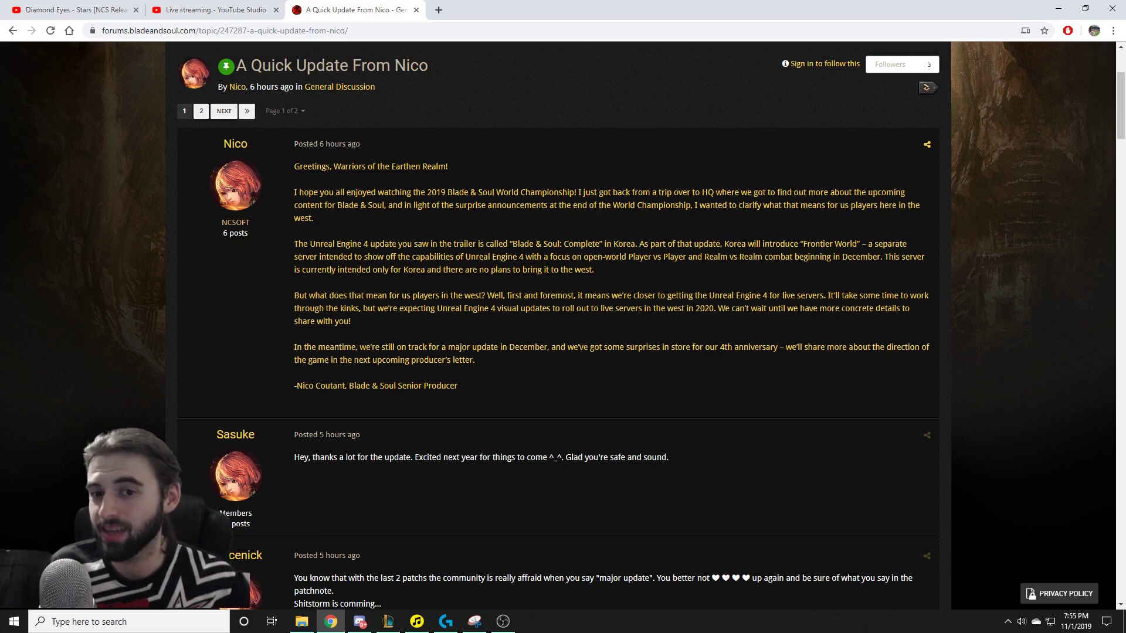
{"action": "mouse_move", "coordinate": [693, 319]}
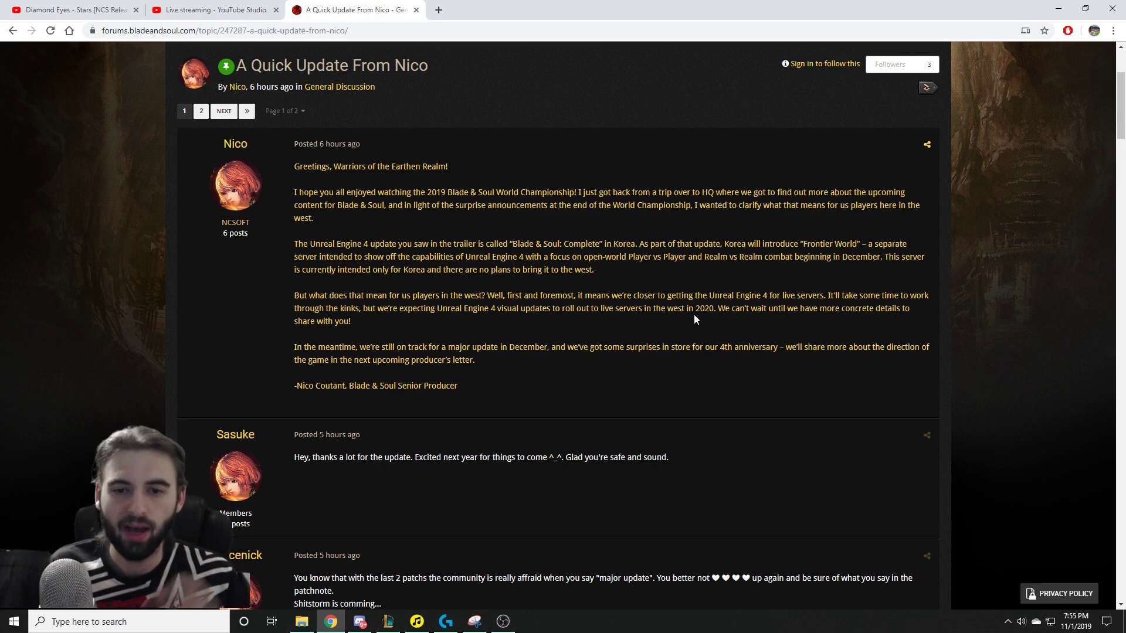
{"action": "double_click", "coordinate": [703, 308]}
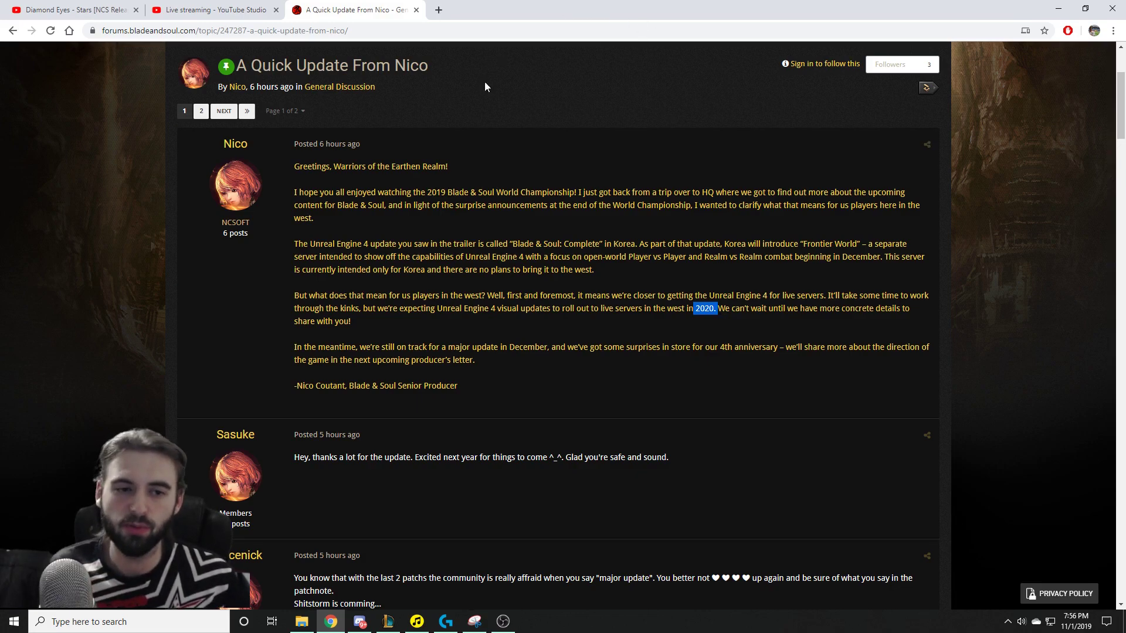
Highlight 'a major update' in the December passage, clear it, and return to the post's top.
{"action": "scroll", "scroll_direction": "down", "scroll_amount": 3}
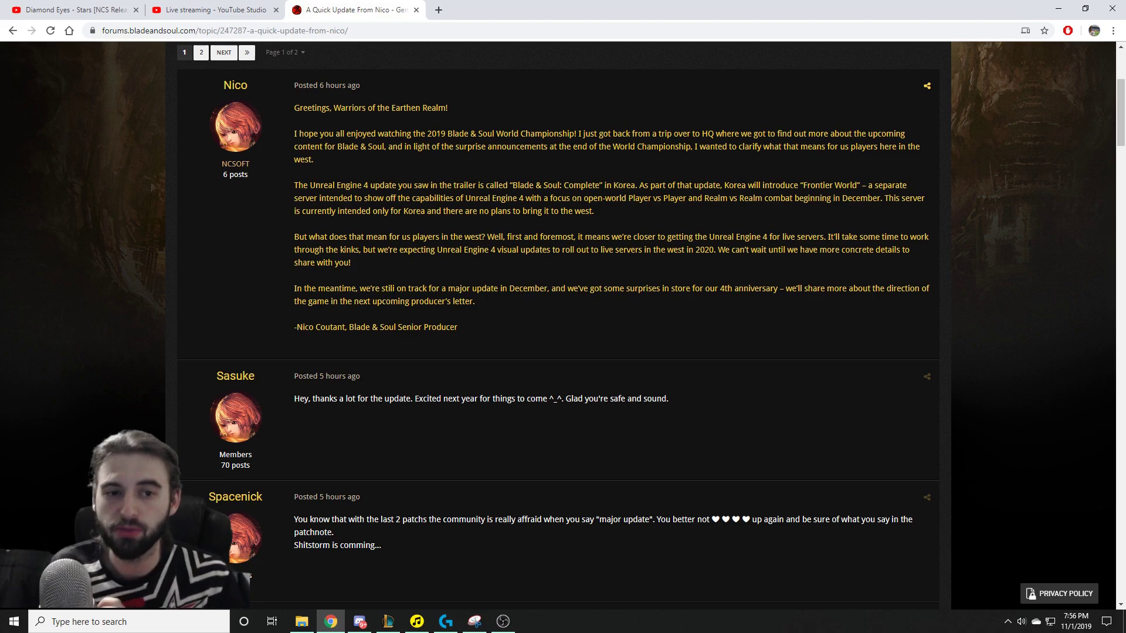
{"action": "left_click_drag", "start_coordinate": [397, 288], "coordinate": [551, 288]}
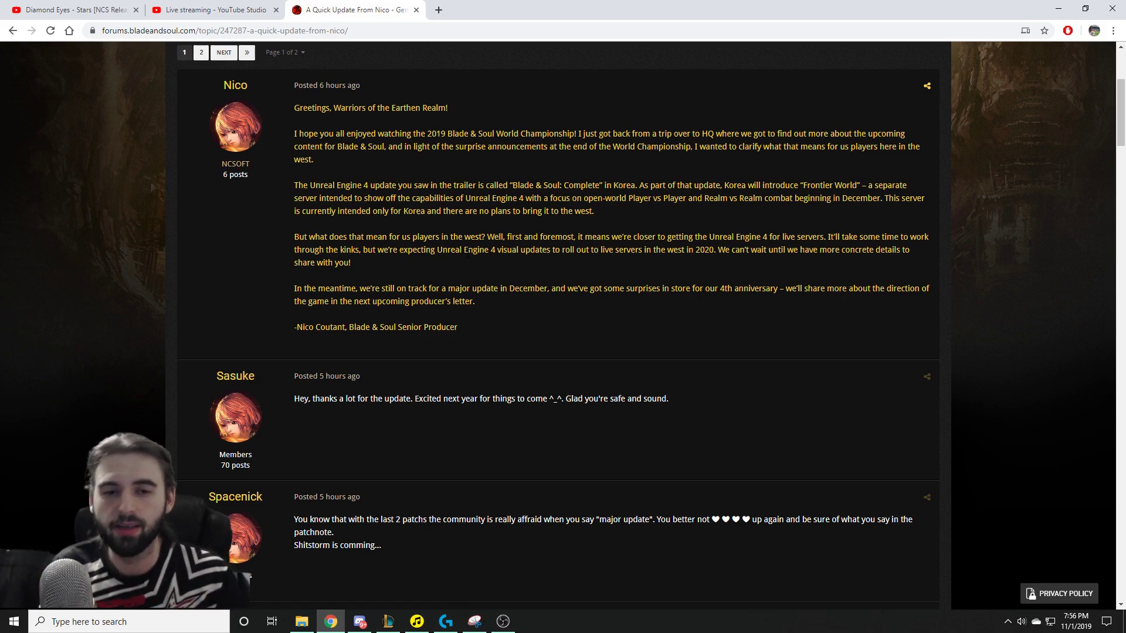
{"action": "left_click_drag", "start_coordinate": [437, 288], "coordinate": [478, 288]}
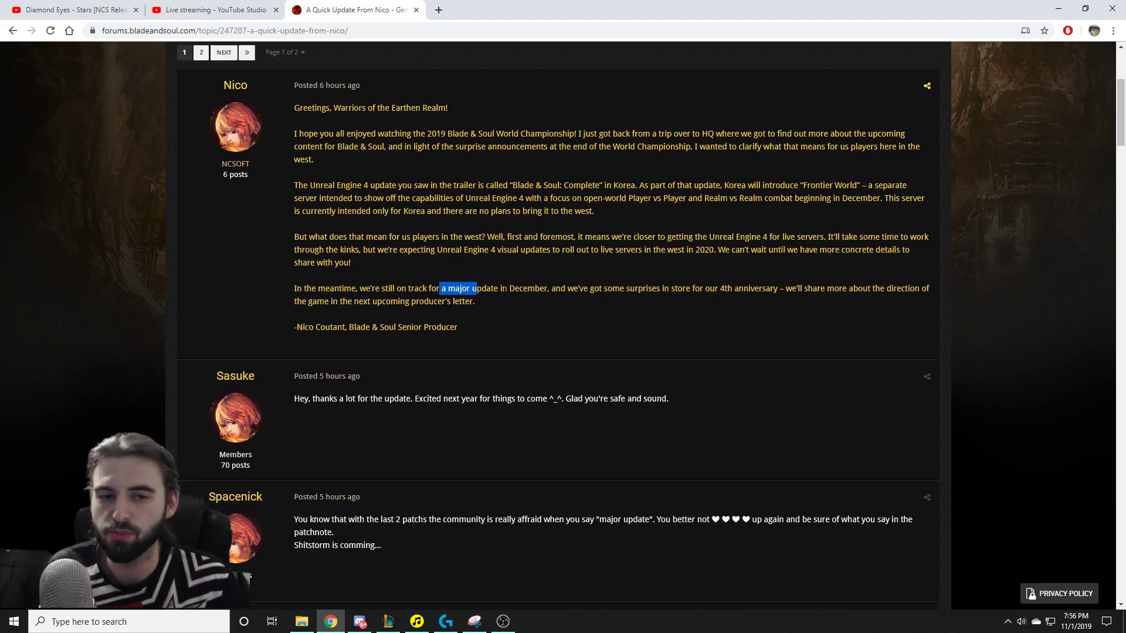
{"action": "left_click", "coordinate": [551, 318]}
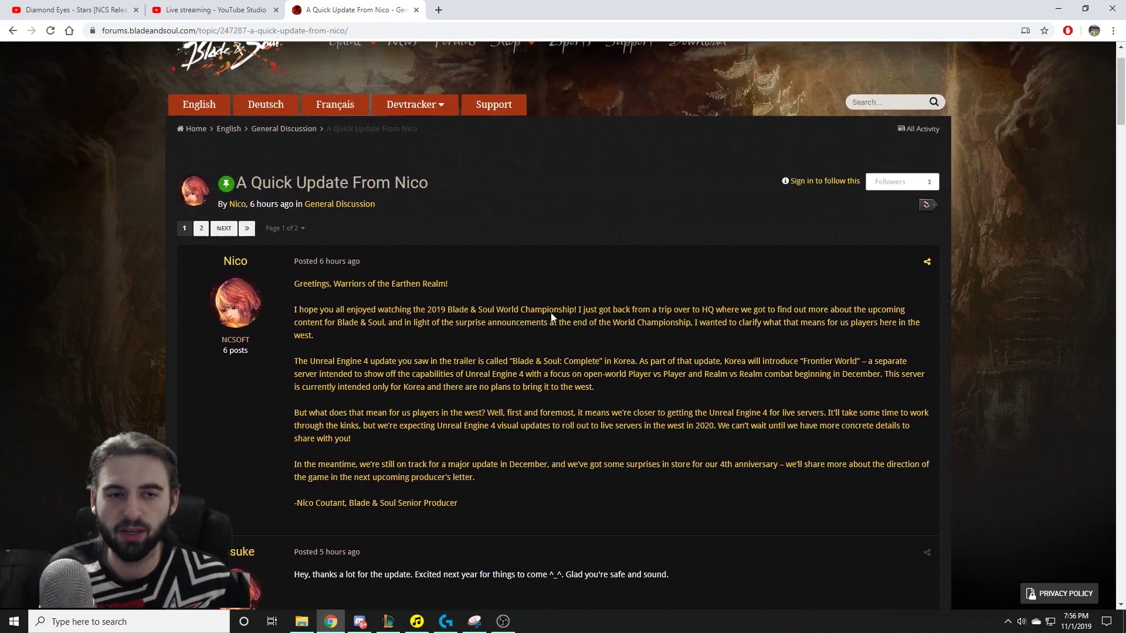
{"action": "scroll", "scroll_direction": "down", "scroll_amount": 3}
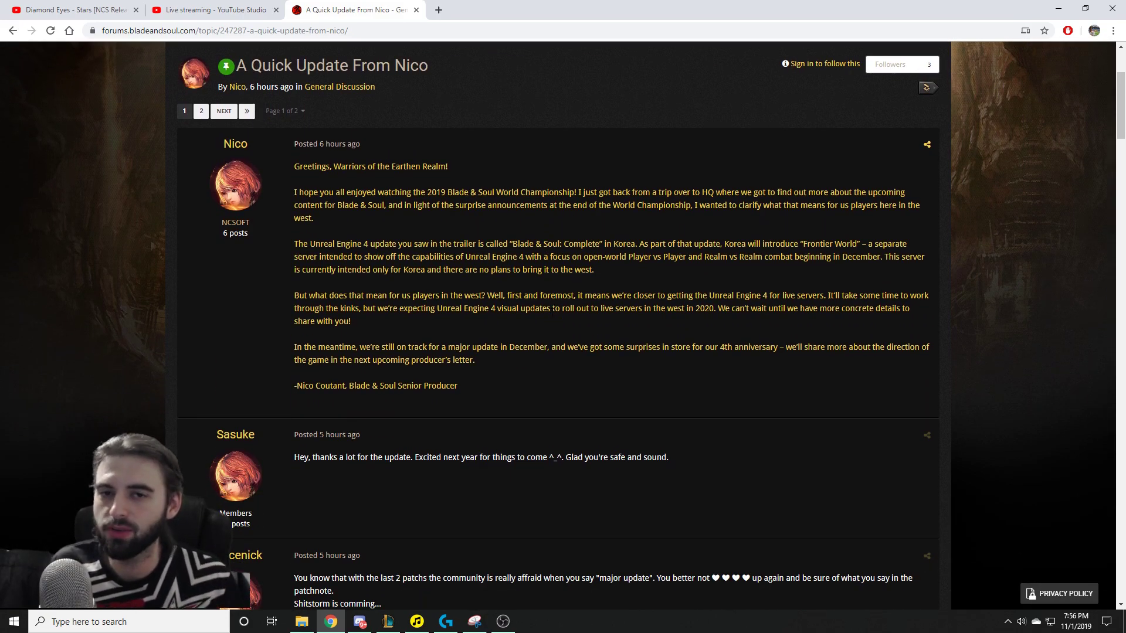